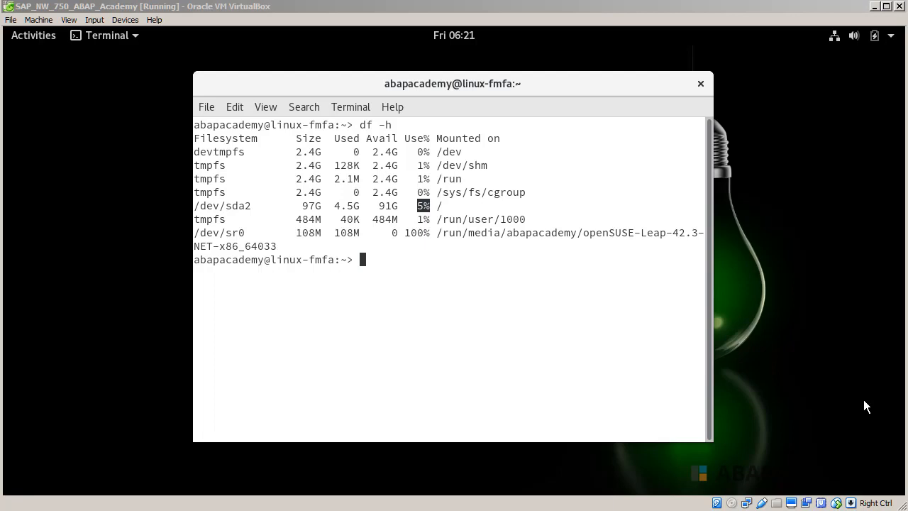
mouse_move(710, 277)
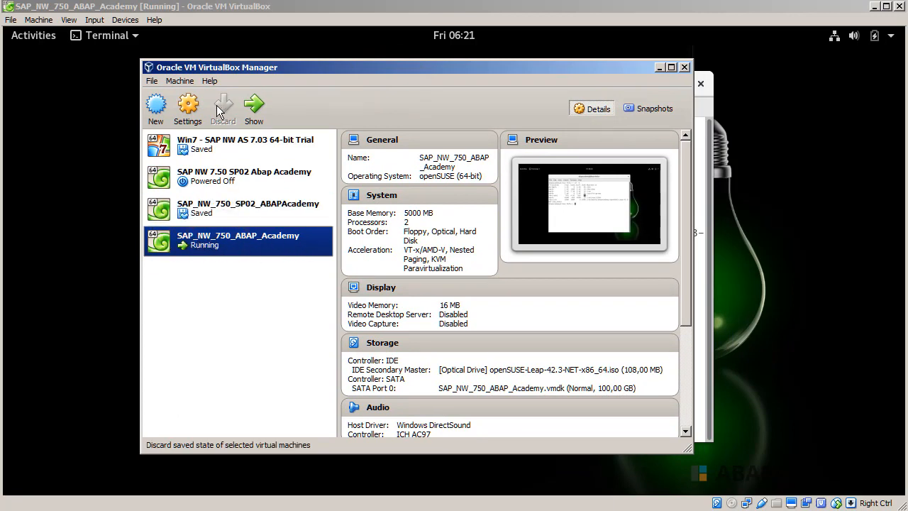
Begin a new empty share in the machine's Shared Folders settings and list its folder-path choices.
click(187, 106)
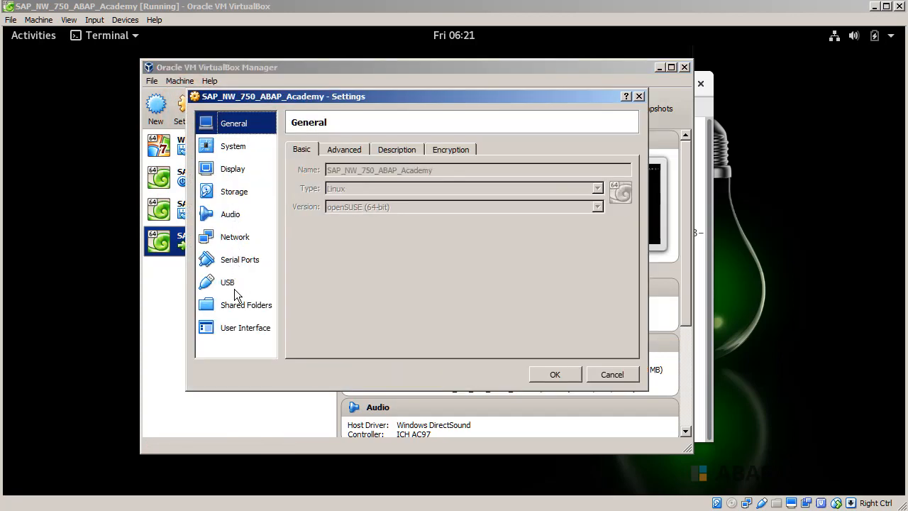
click(247, 303)
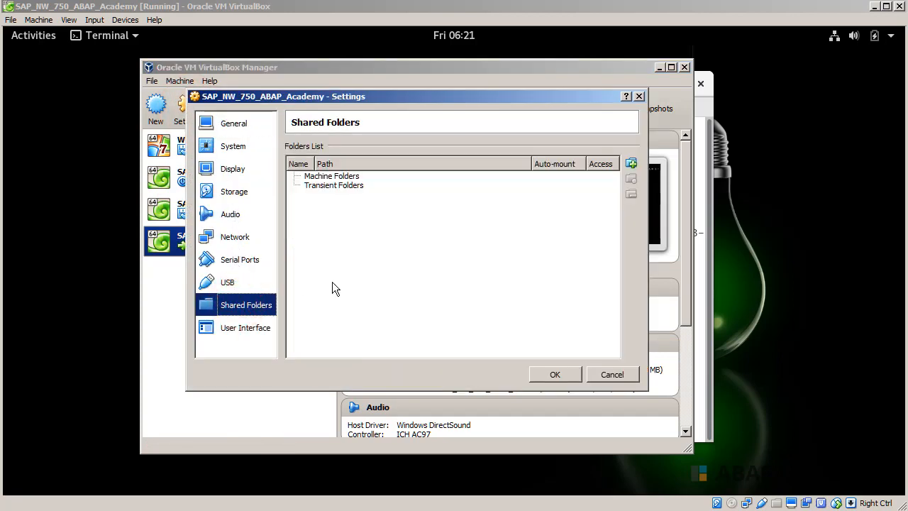
mouse_move(362, 208)
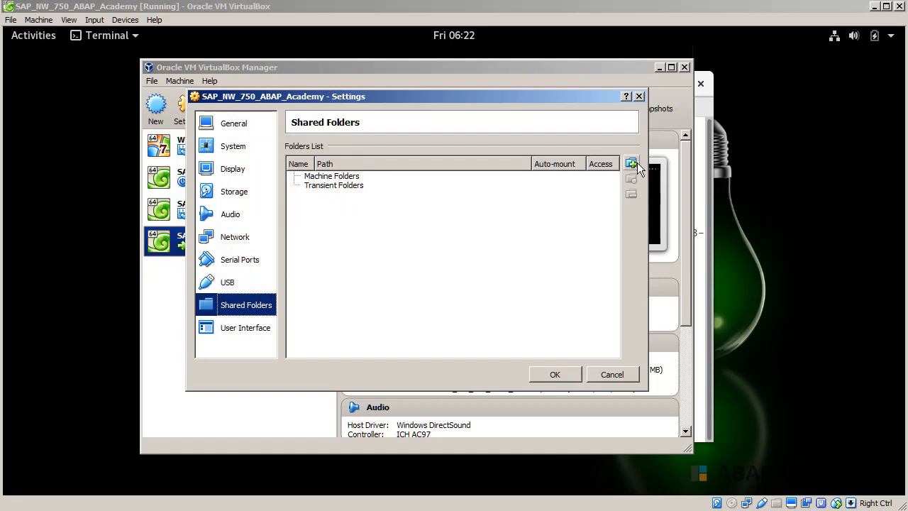
click(630, 165)
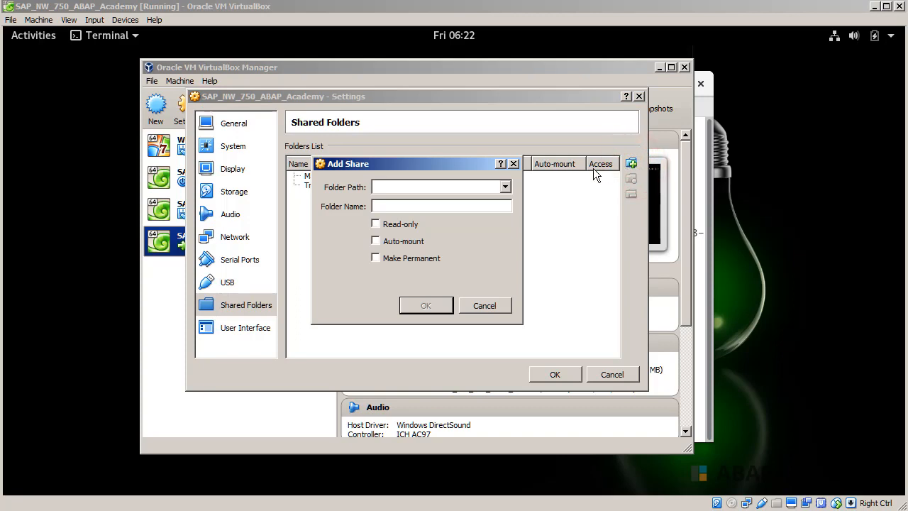
click(437, 188)
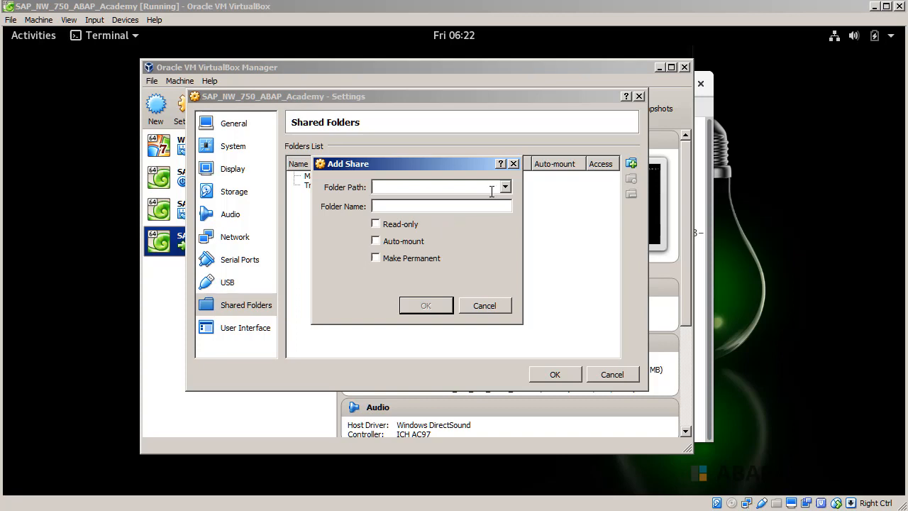
click(503, 187)
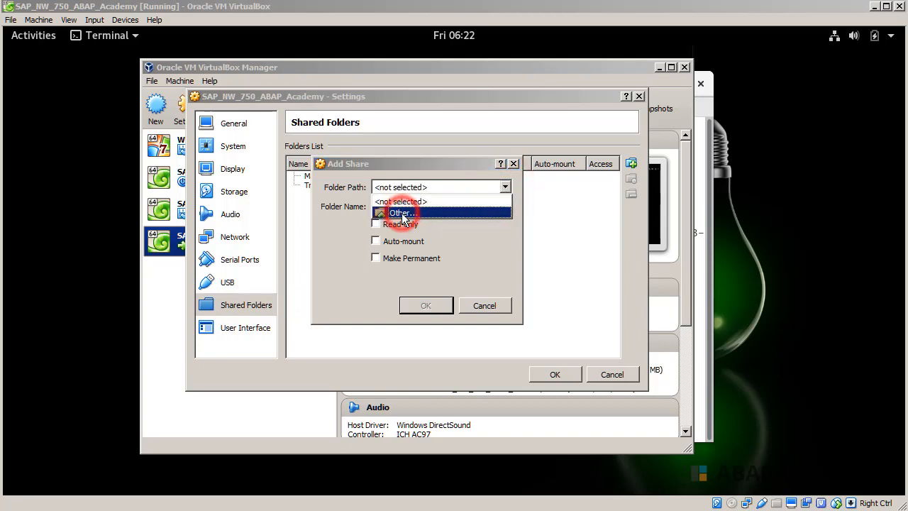
Point the share at the sap_netweaver_as_abap_750_sp02_ase_dev_edition folder in Downloads.
click(403, 212)
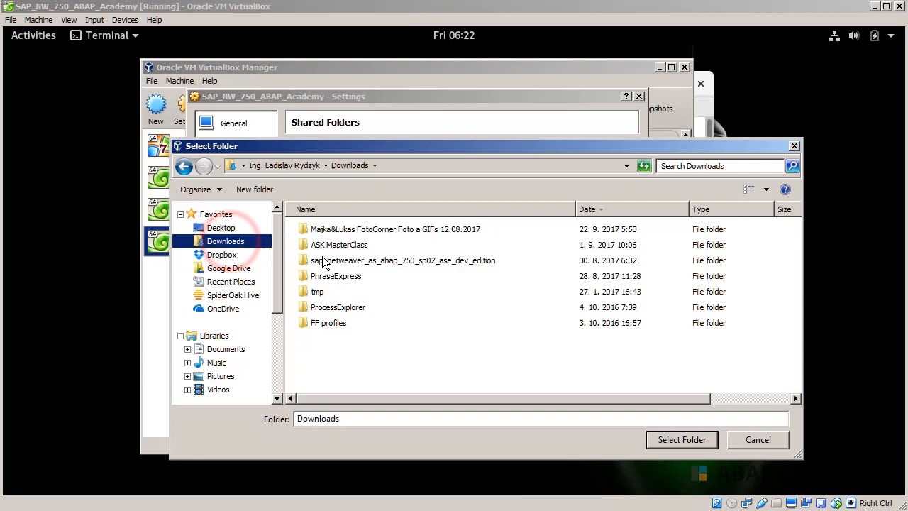
double_click(403, 261)
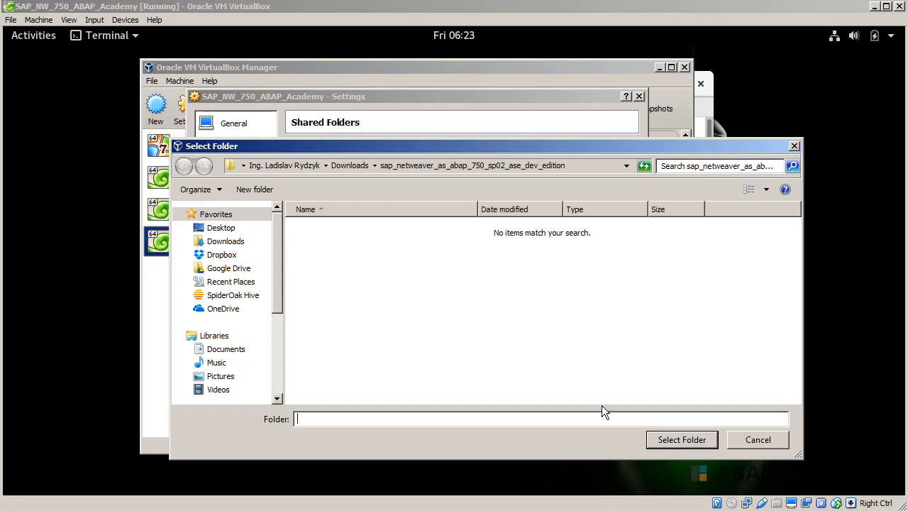
mouse_move(675, 440)
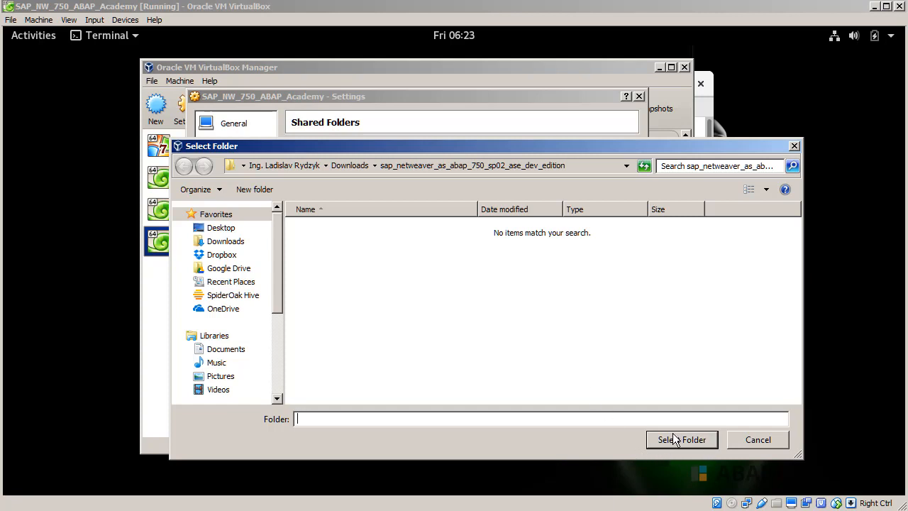
click(681, 440)
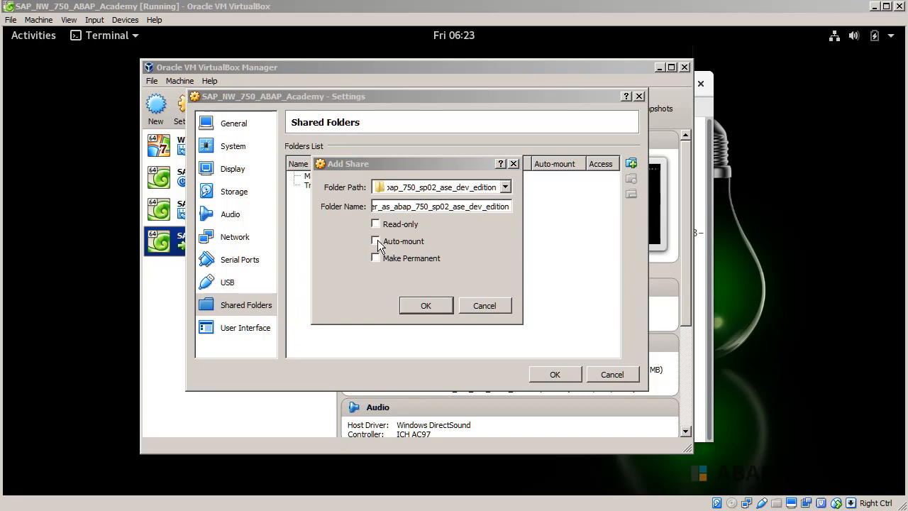
Enable Auto-mount and Make Permanent and rename the share folder to 'sapinst'.
click(375, 242)
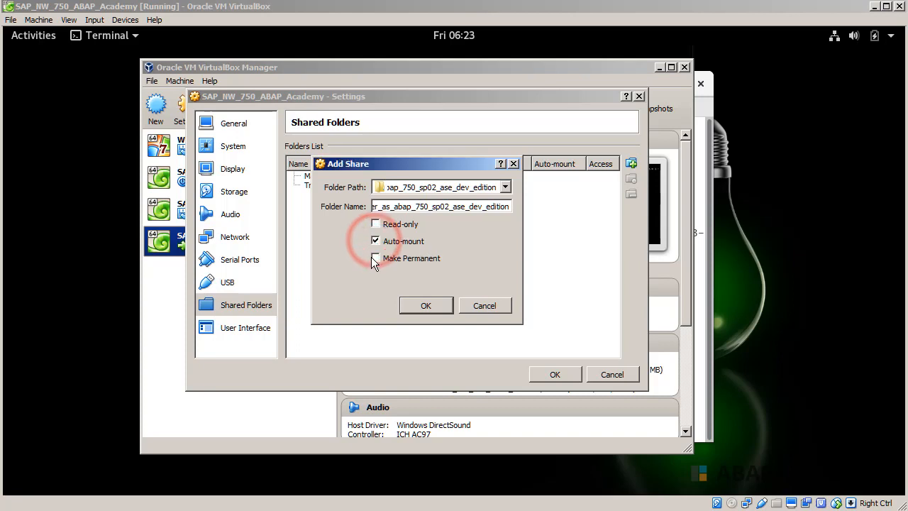
click(375, 258)
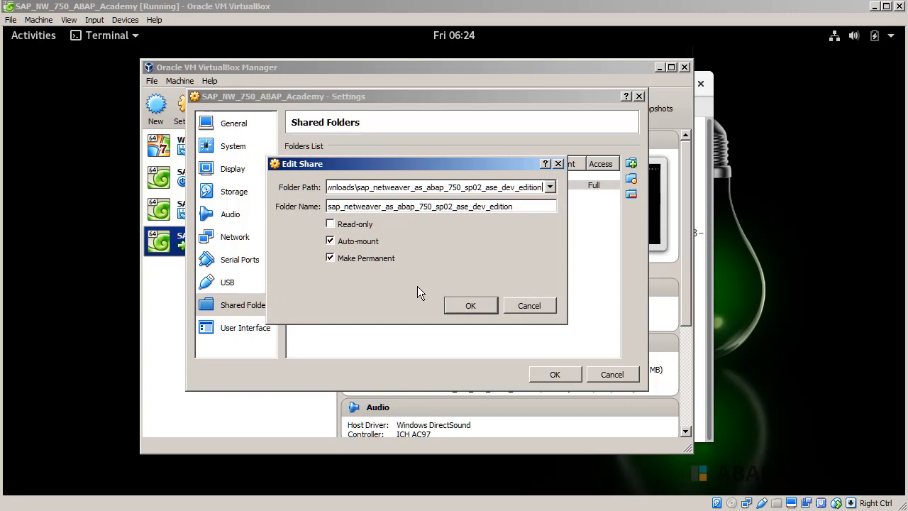
double_click(440, 206)
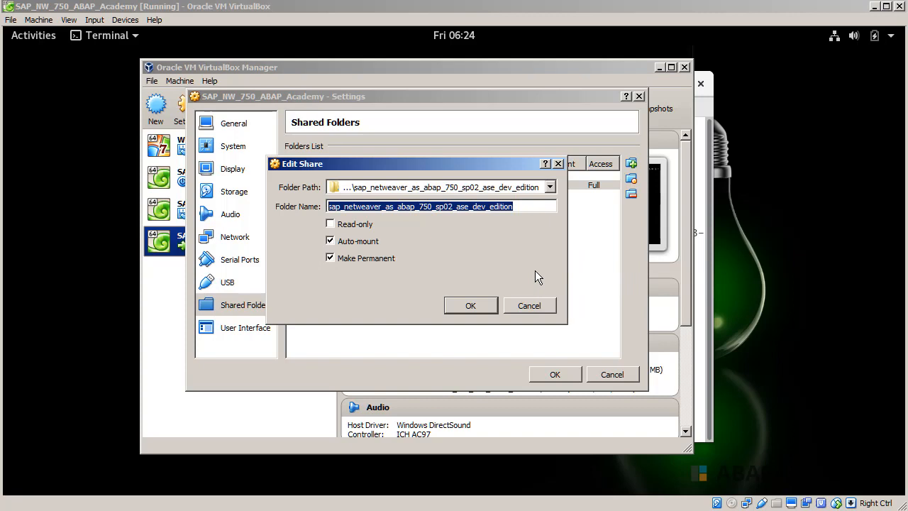
text(sapinst)
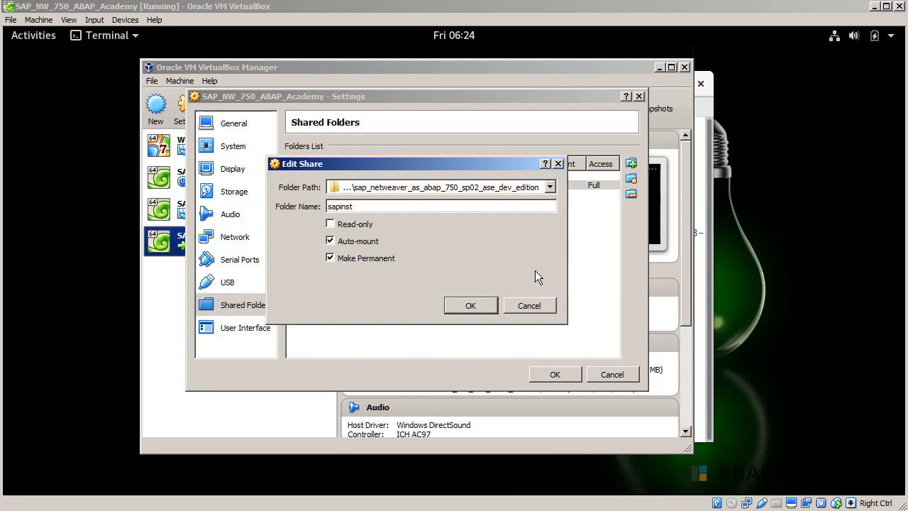
click(440, 205)
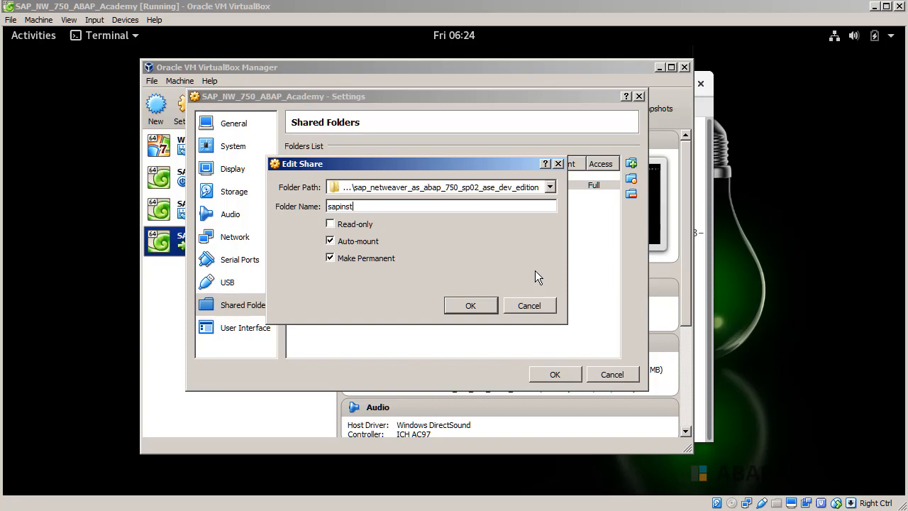
mouse_move(500, 259)
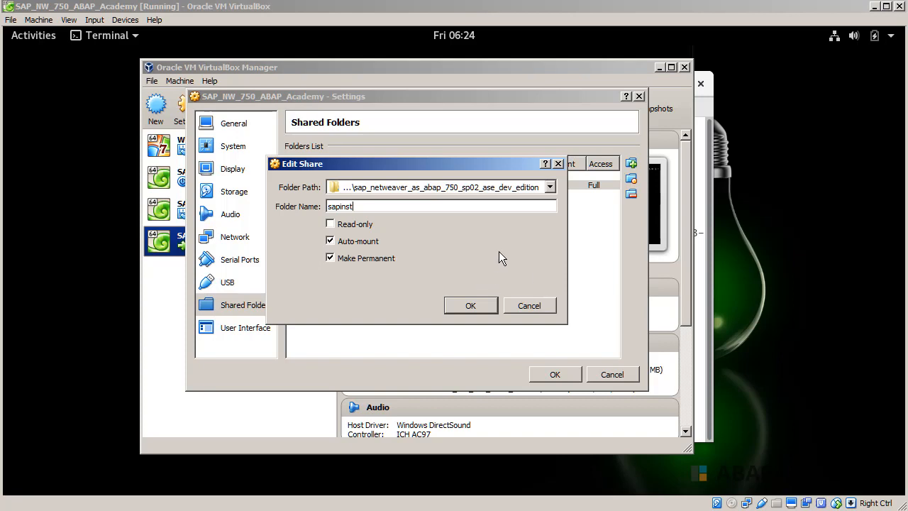
mouse_move(443, 202)
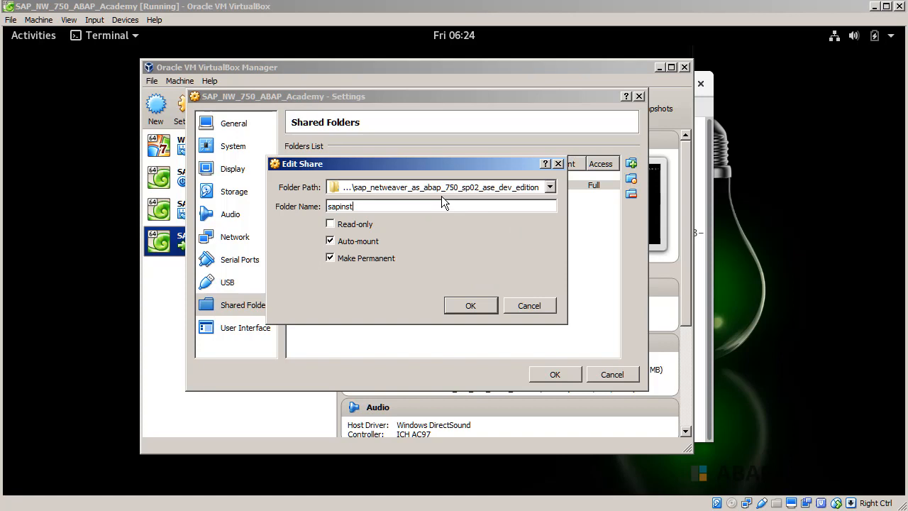
mouse_move(466, 207)
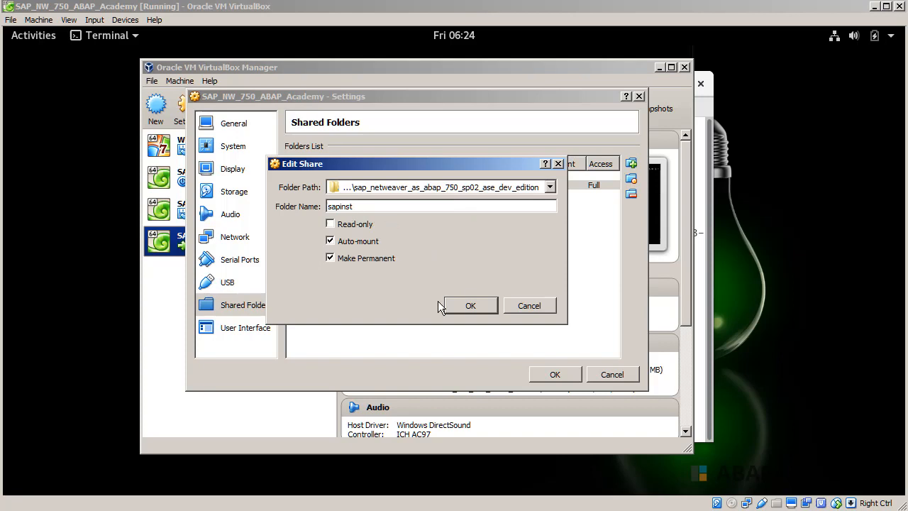
Confirm the sapinst share so it is saved as an auto-mounted full-access machine folder.
click(469, 305)
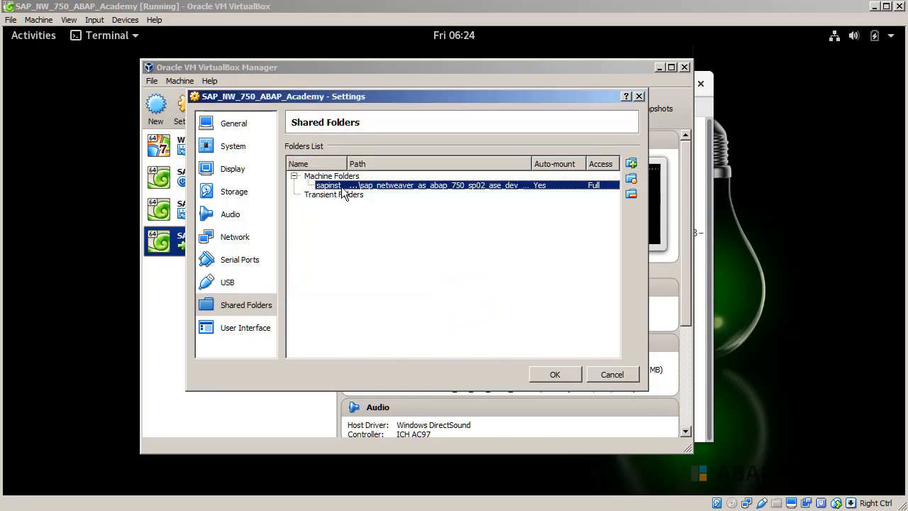
mouse_move(518, 200)
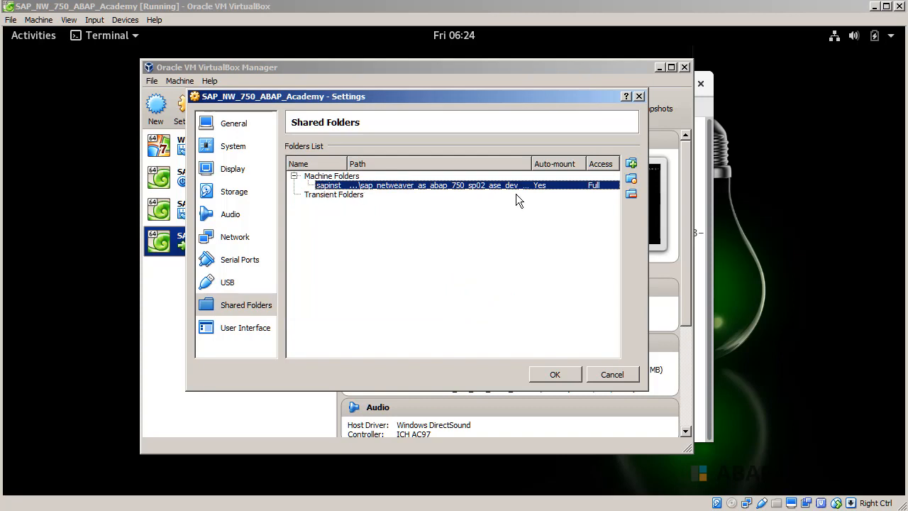
mouse_move(375, 197)
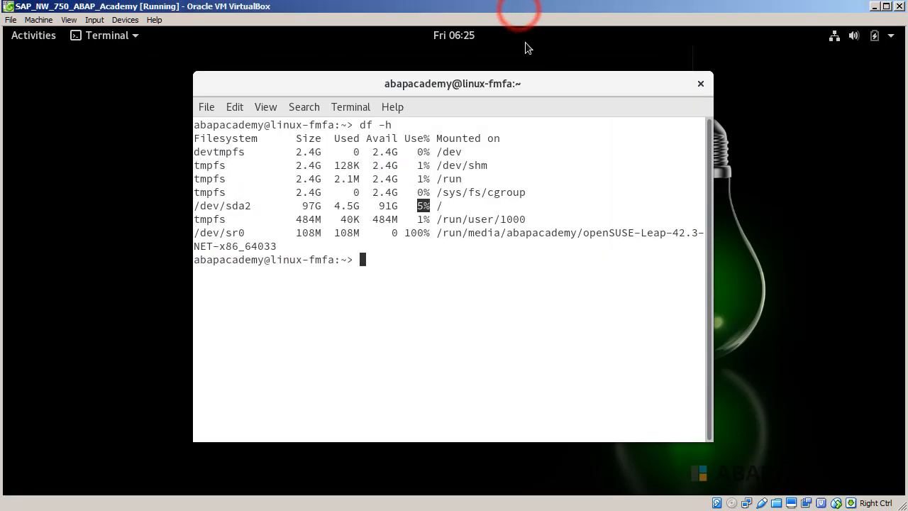
Close the guest terminal and request power-off from the openSUSE system menu.
click(702, 82)
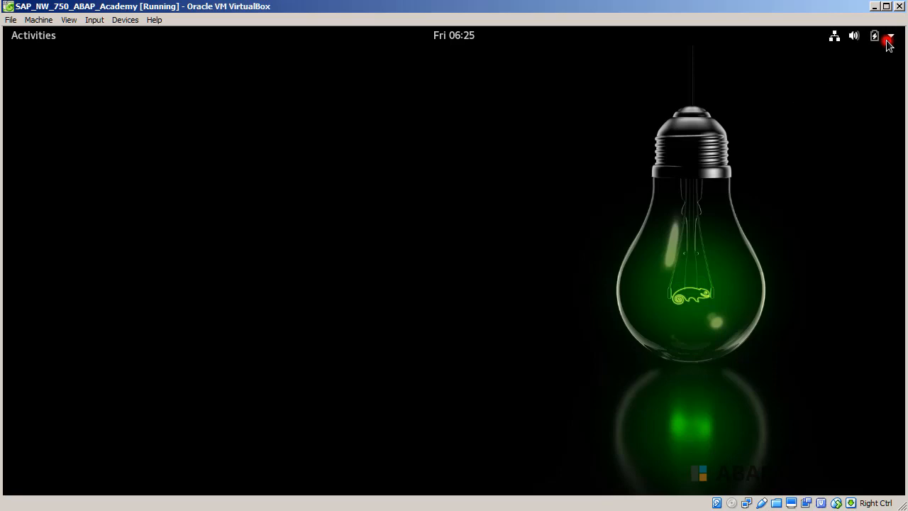
click(889, 35)
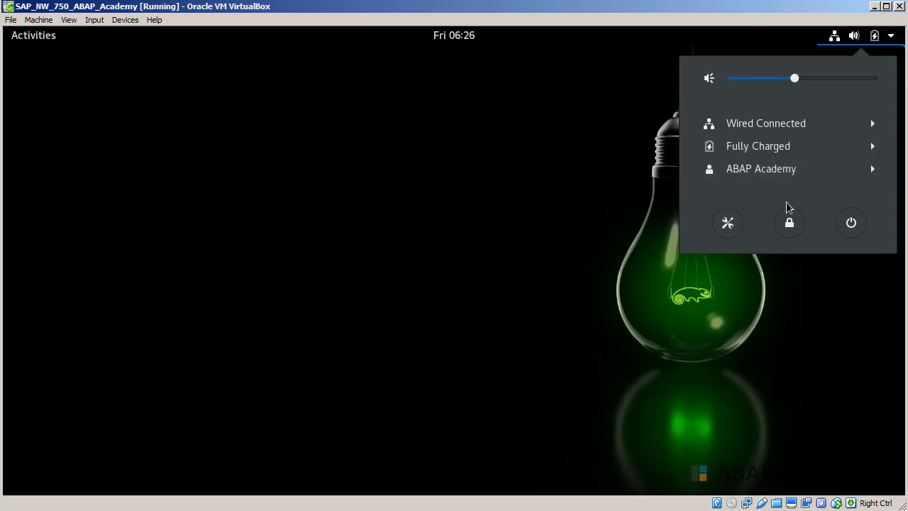
click(859, 226)
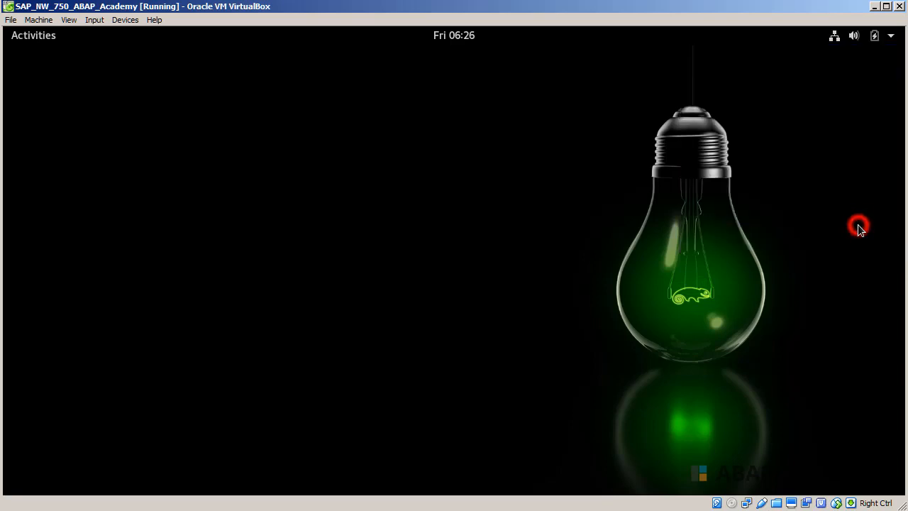